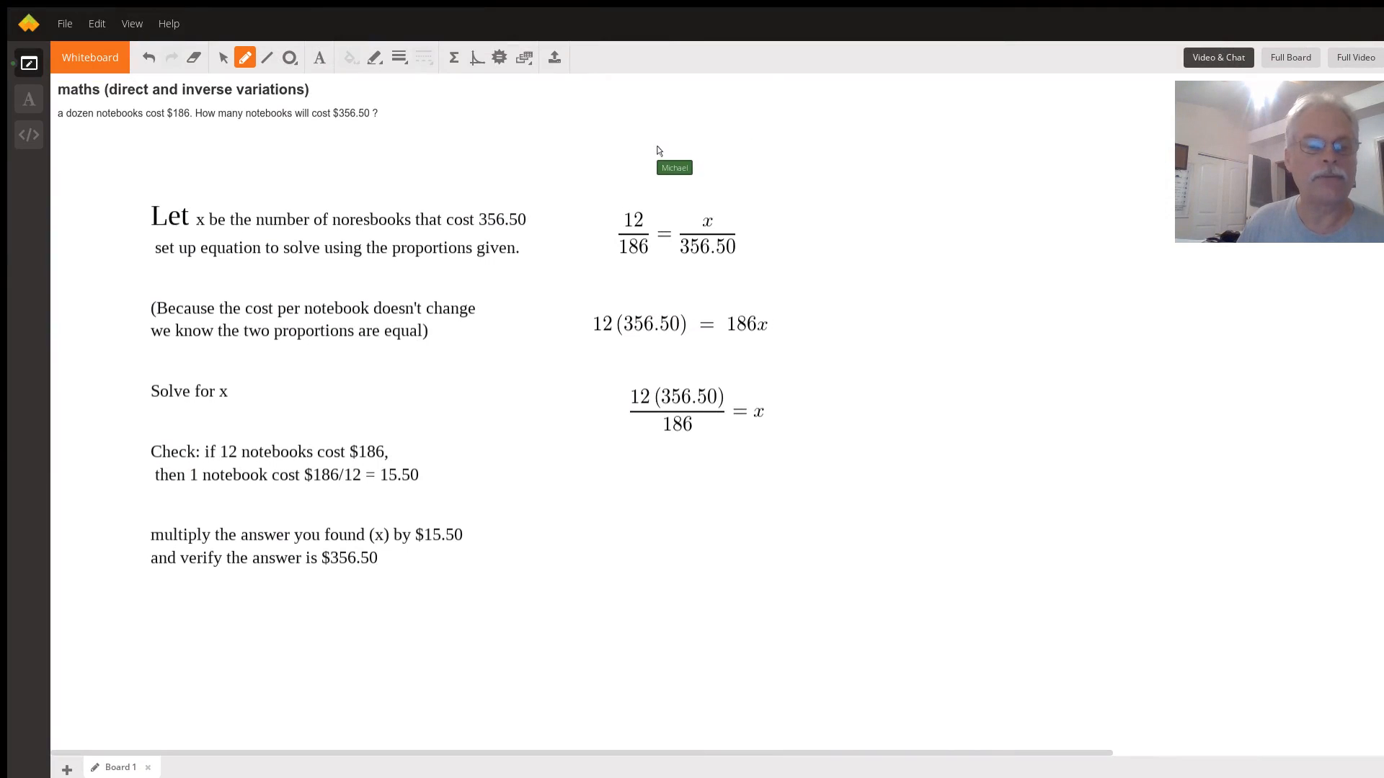
mouse_move(311, 114)
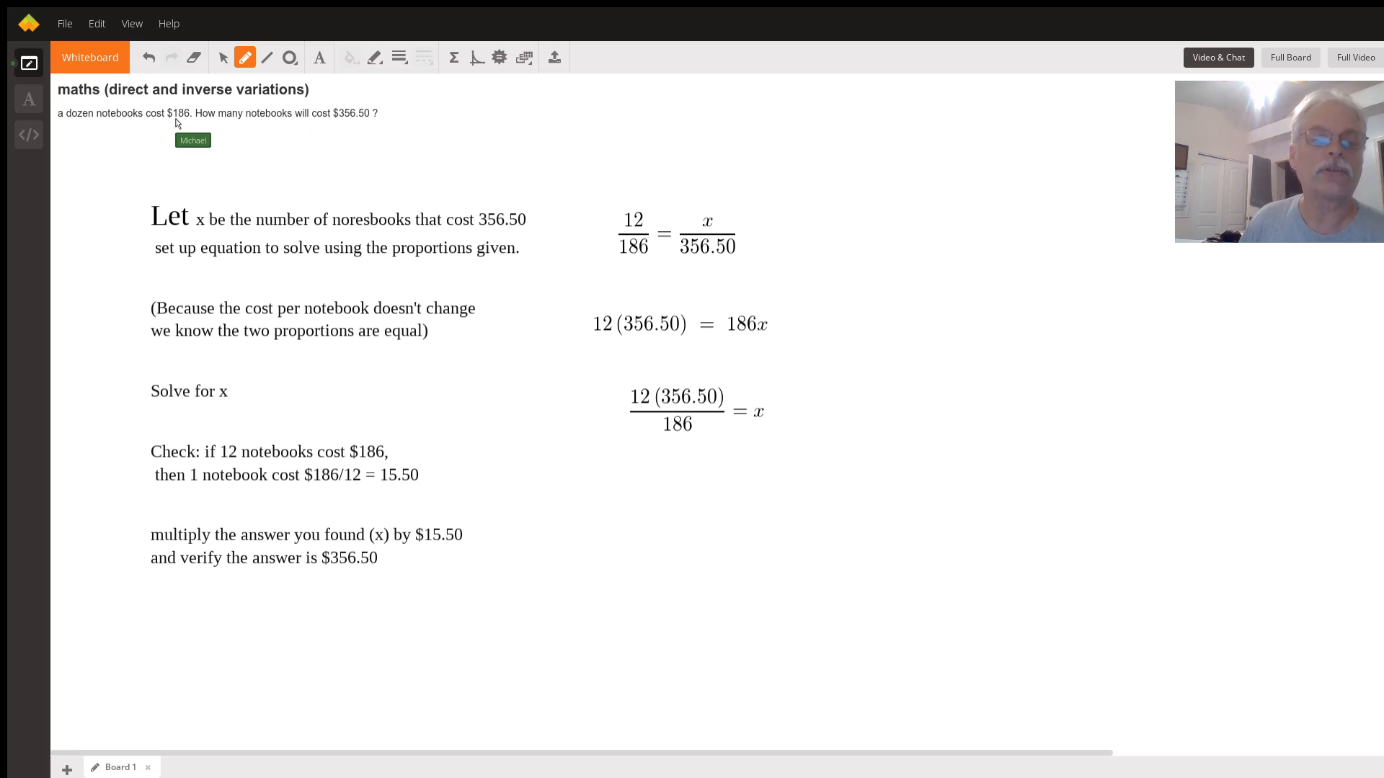
mouse_move(471, 145)
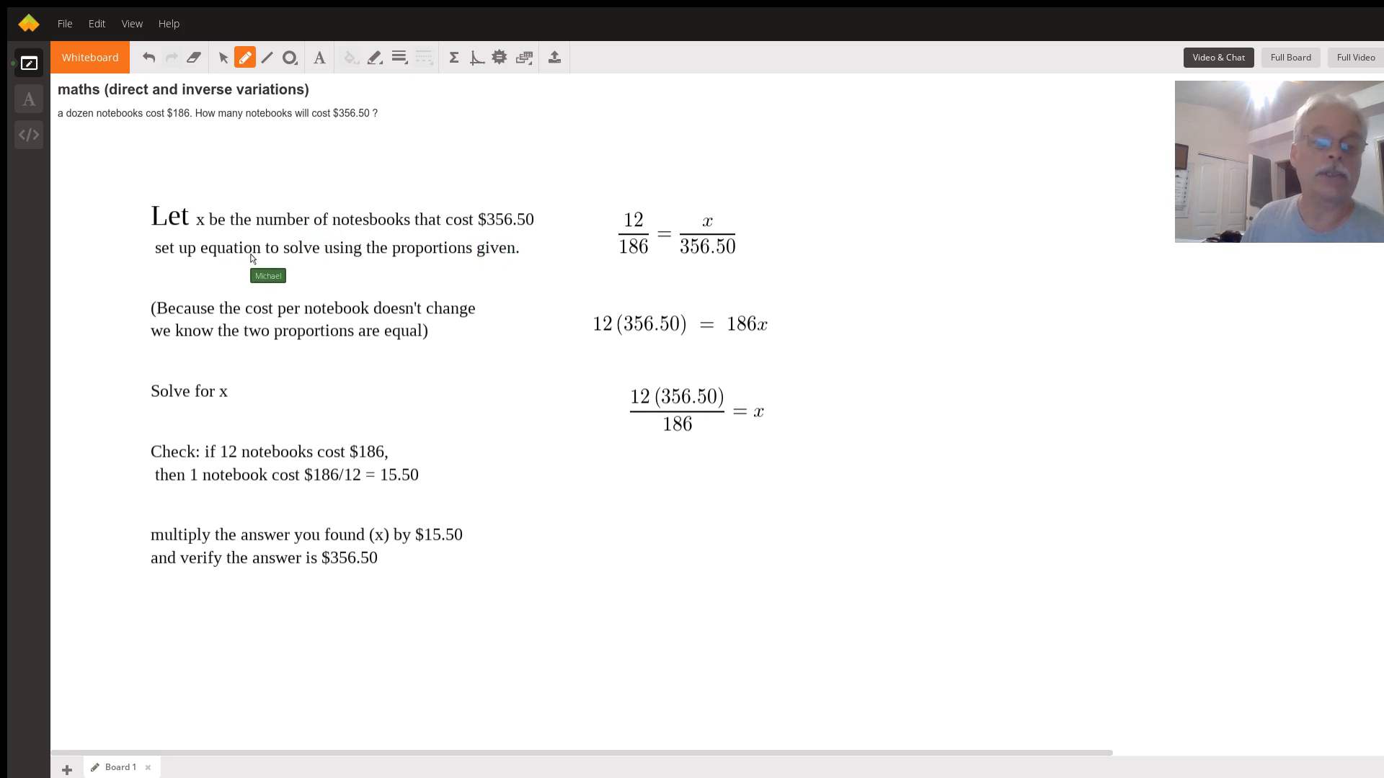
mouse_move(466, 251)
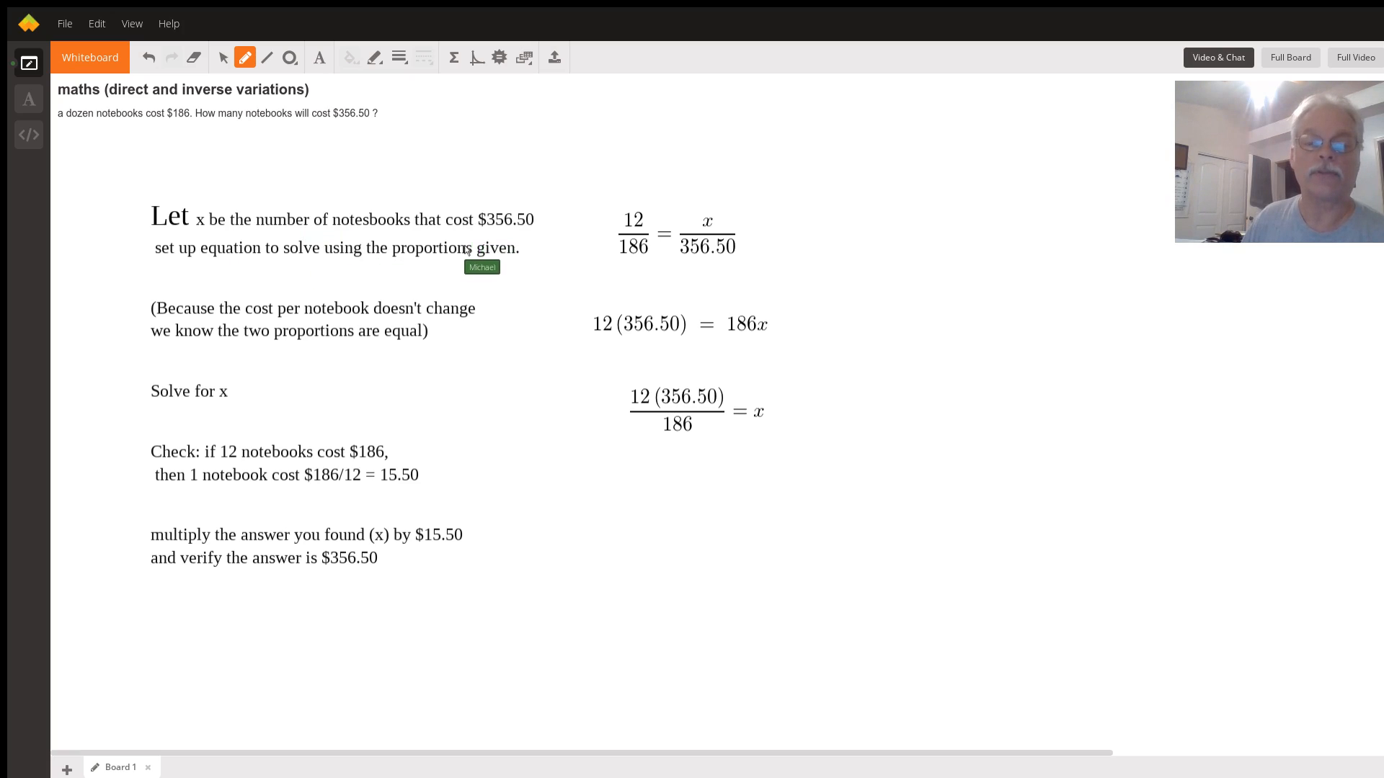
mouse_move(641, 256)
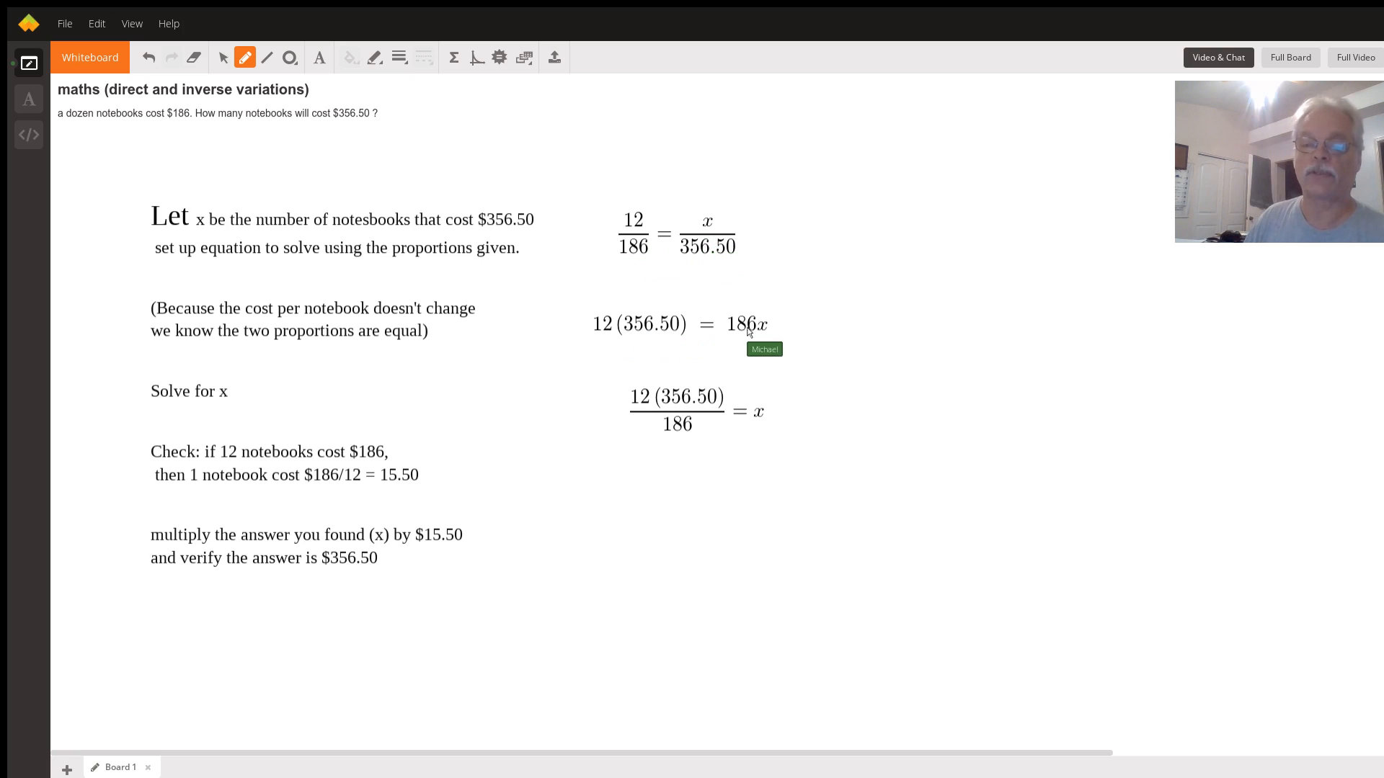
mouse_move(703, 399)
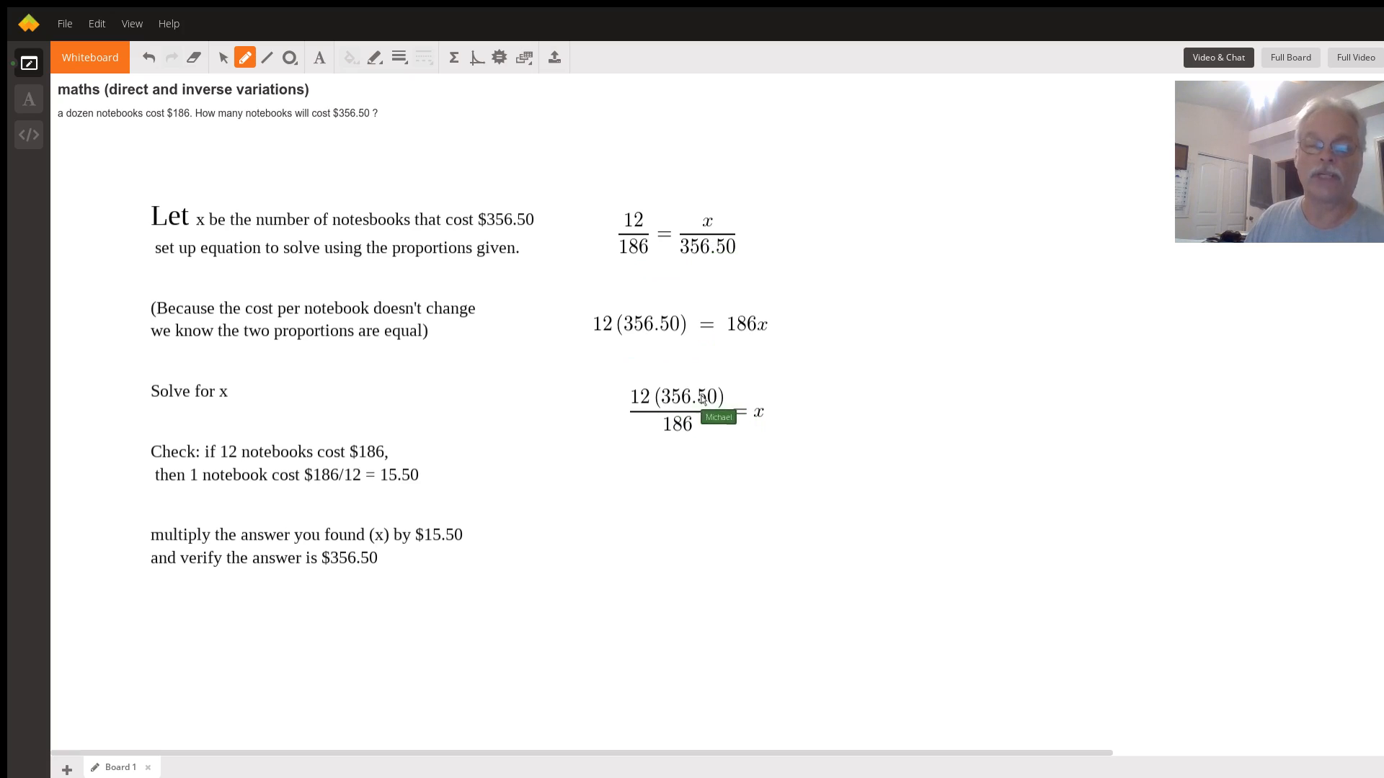
scroll("down", 3)
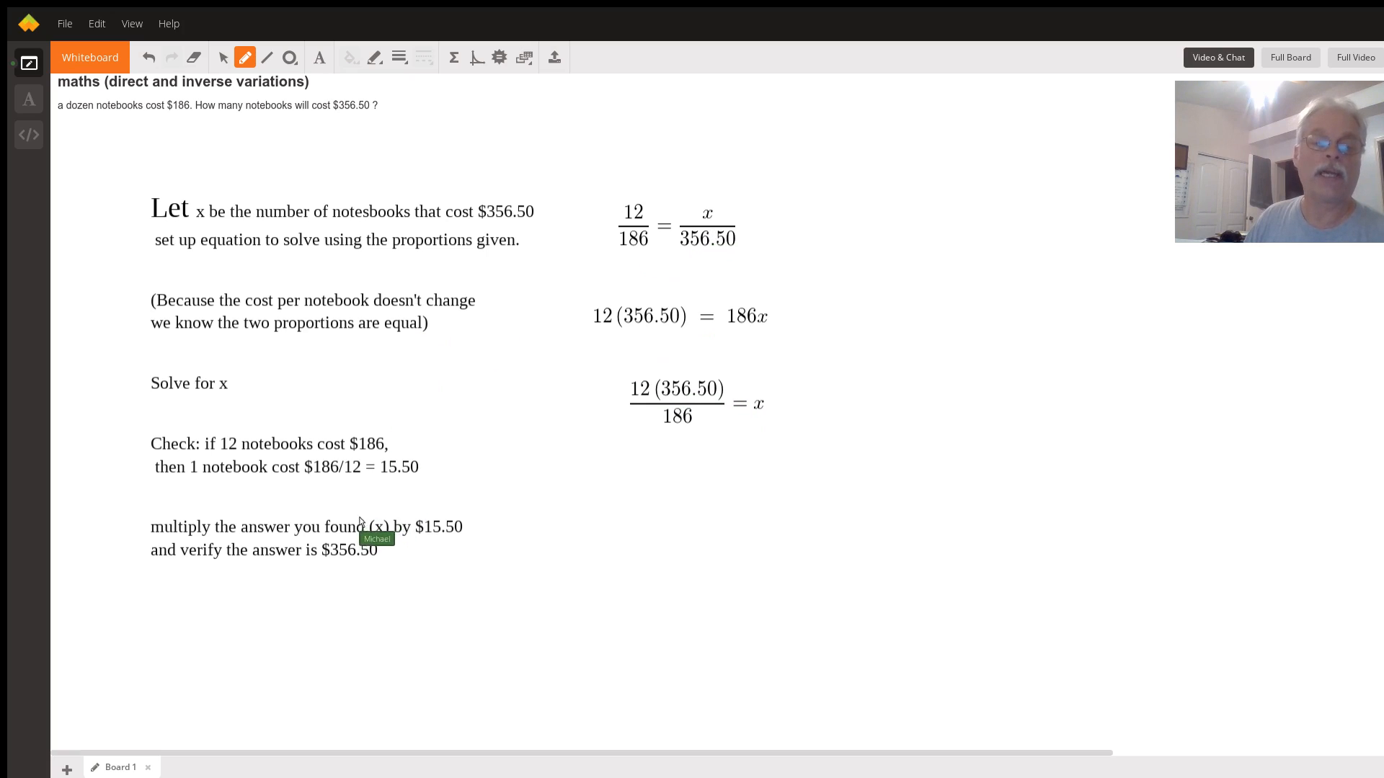
mouse_move(409, 452)
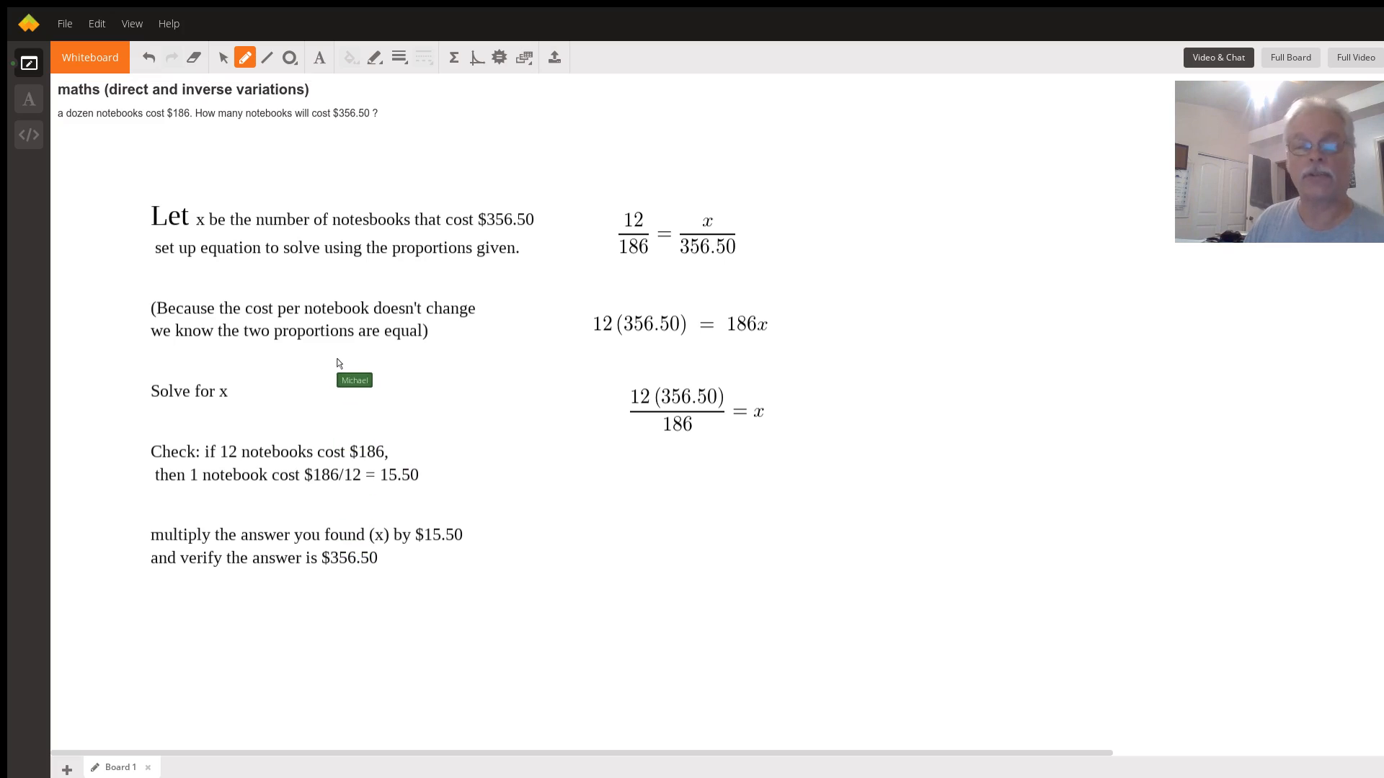
mouse_move(615, 168)
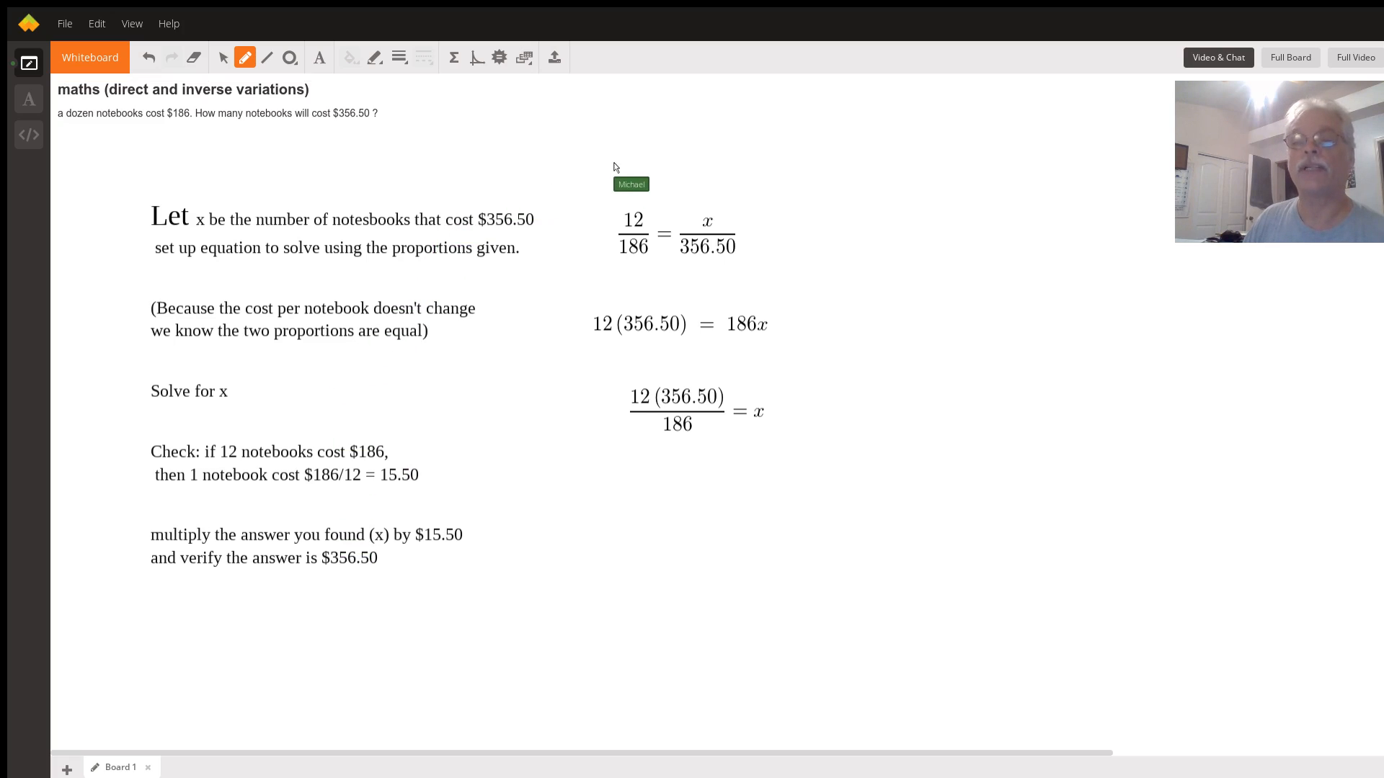